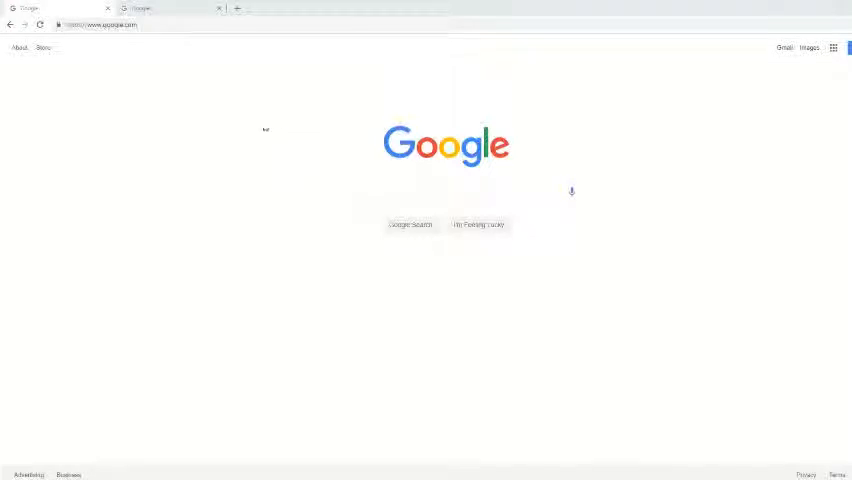
pyautogui.moveTo(264, 136)
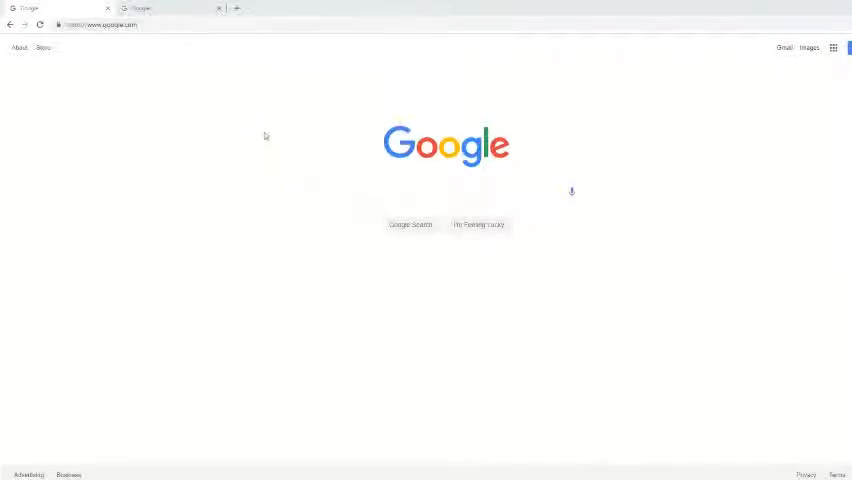
# - Search Google for "ti connect" and go to the TI Connect Software result
pyautogui.click(448, 196)
pyautogui.write('ti connect')
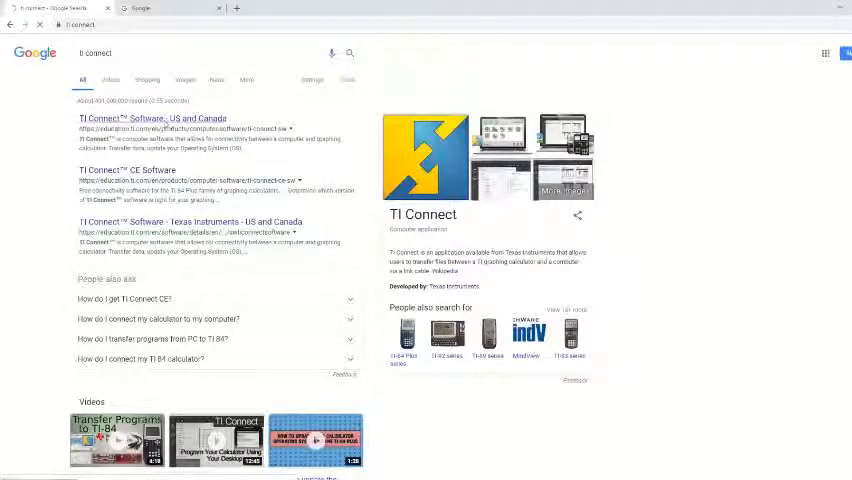
pyautogui.click(152, 118)
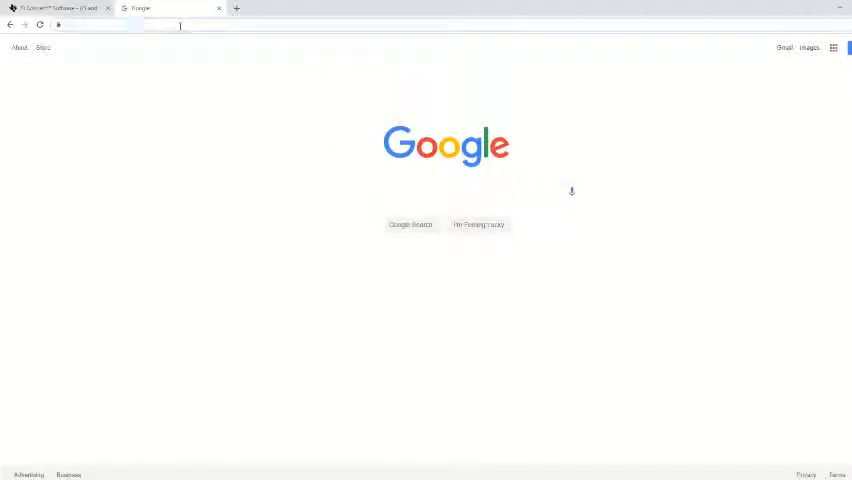
# - Navigate to cemetech.net via the address-bar suggestion to reach SourceCoder 3
pyautogui.write('cemetech.net')
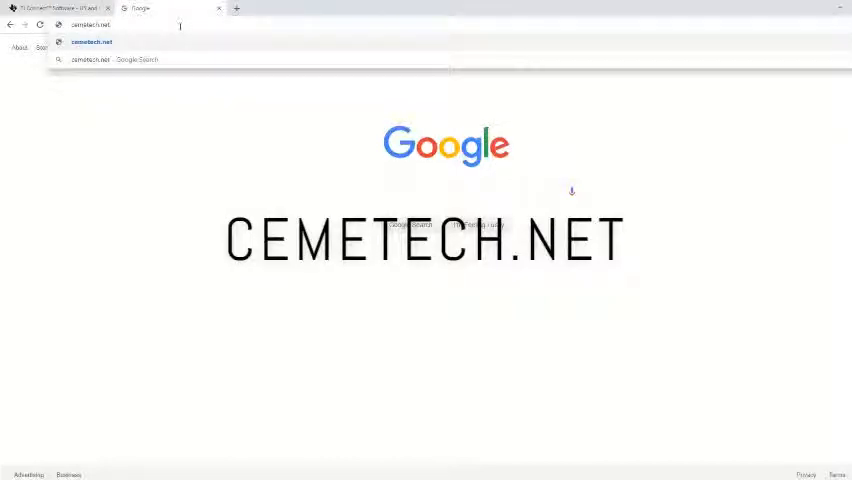
pyautogui.click(92, 42)
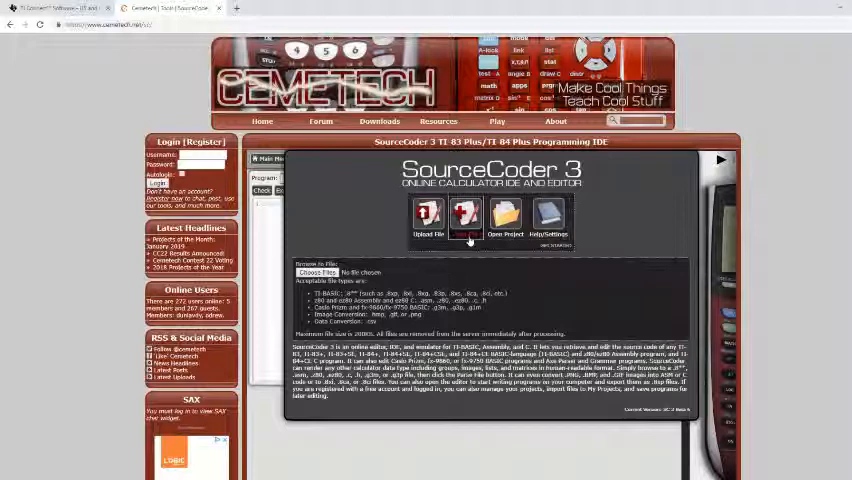
# - Create a New Project and enter Disp as the program's first command
pyautogui.click(466, 222)
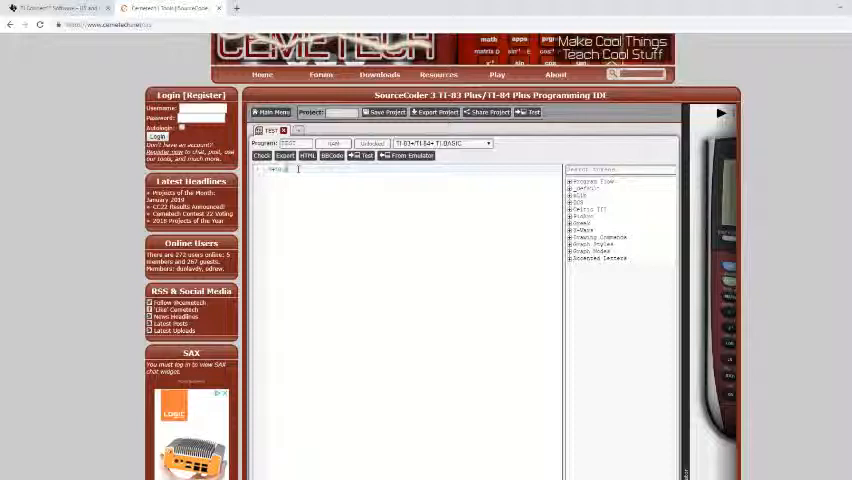
pyautogui.write('Disp A')
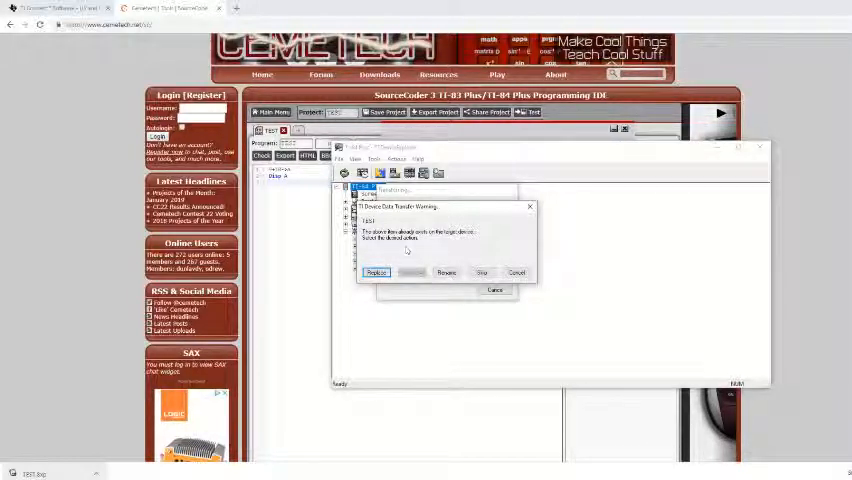
# - Confirm the send warning so TEST lands in the Program folder, then close Device Explorer
pyautogui.click(376, 272)
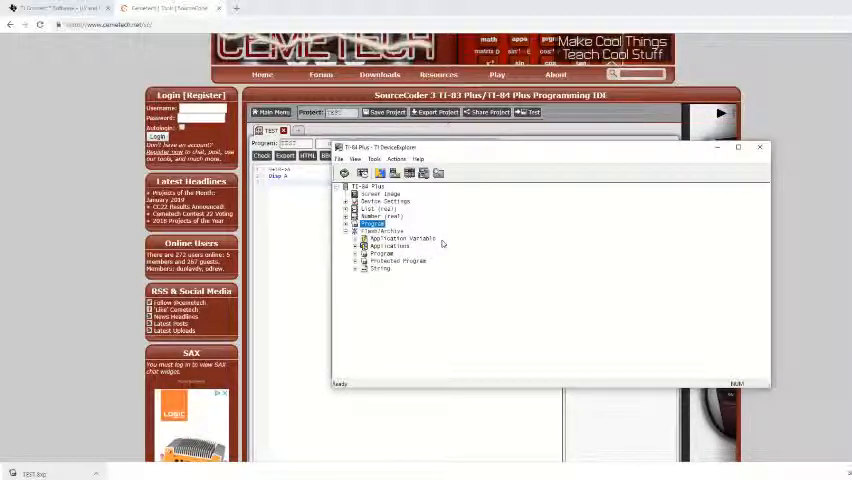
pyautogui.click(760, 148)
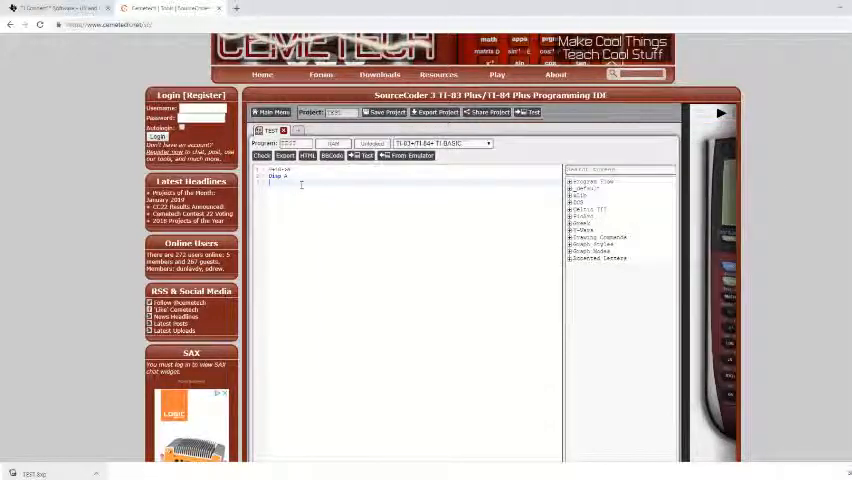